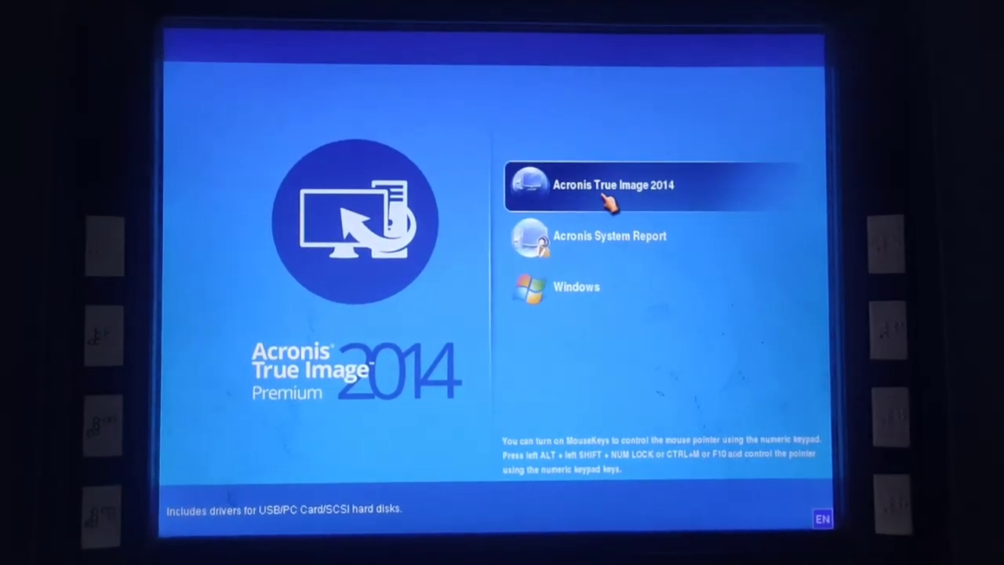
Step: Choose the Acronis True Image 2014 entry in the boot menu to load its splash screen
click(613, 184)
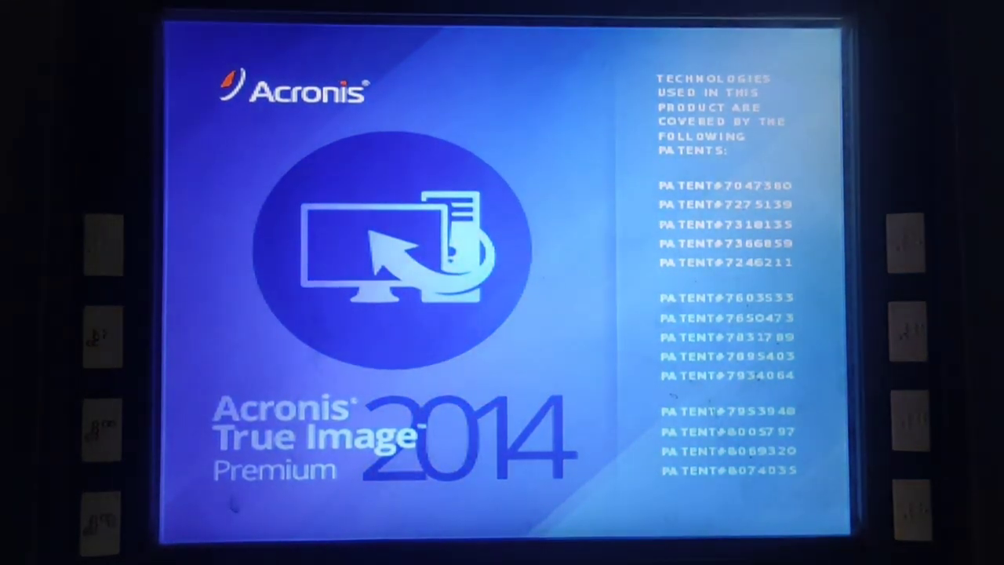